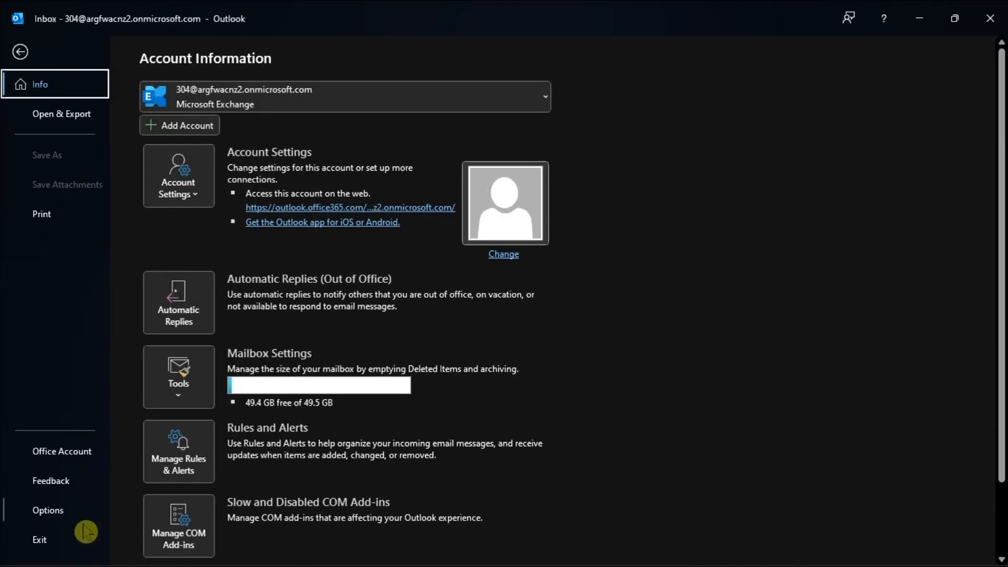
- Reach the Calendar page of Outlook Options and start Add Holidays
click(48, 511)
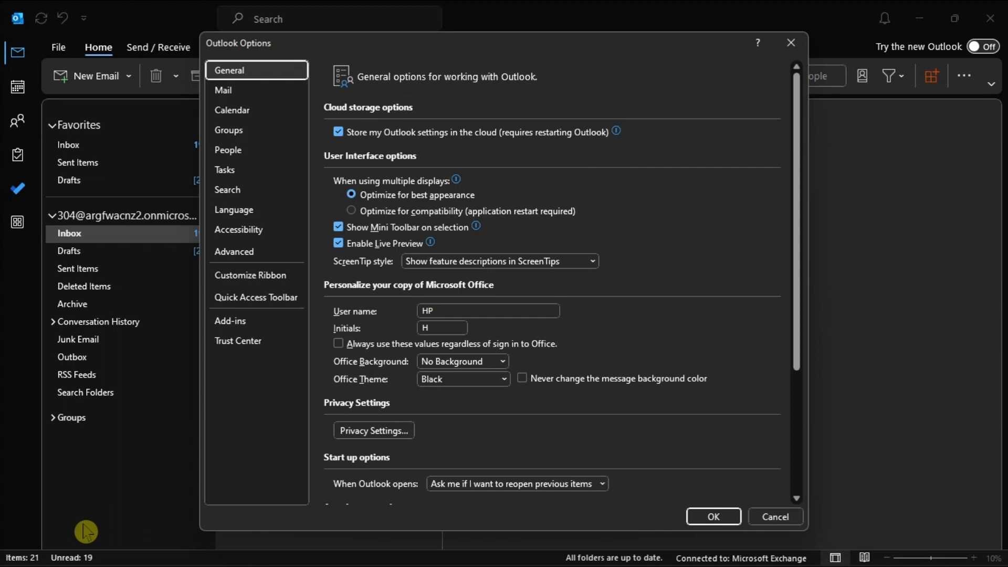
click(256, 110)
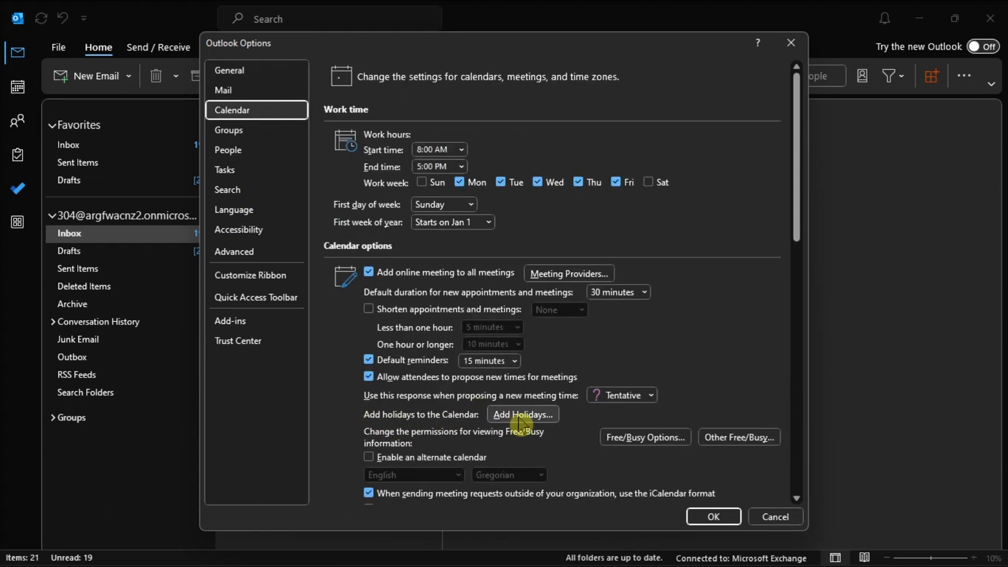
click(523, 414)
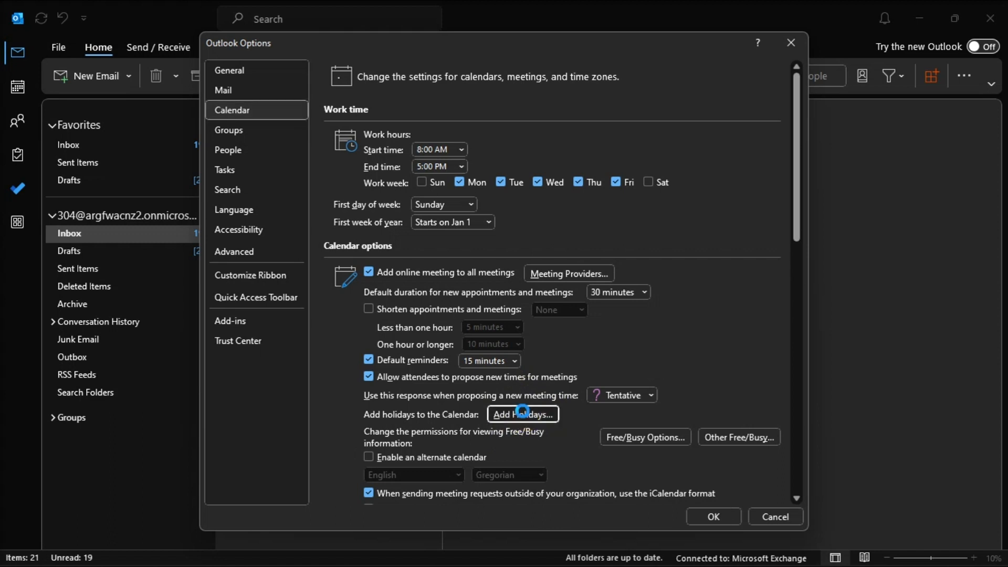
- Add United States and United Kingdom holidays to the calendar and confirm
click(522, 413)
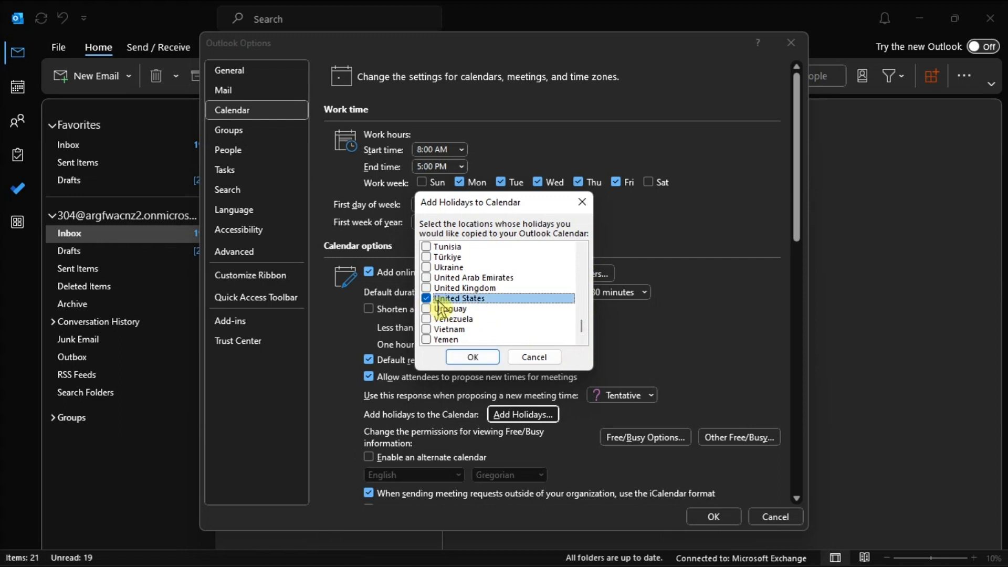
click(426, 288)
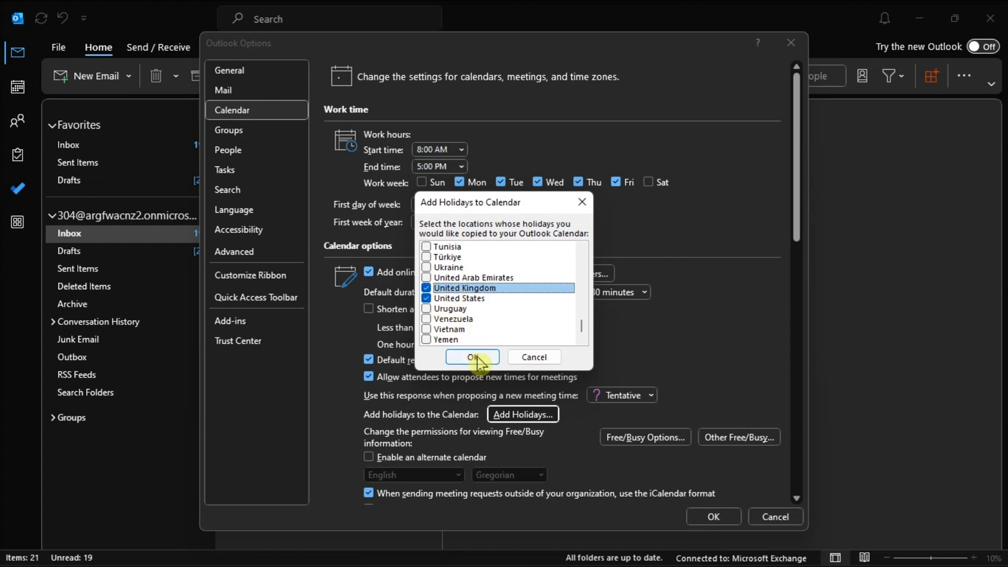
click(472, 357)
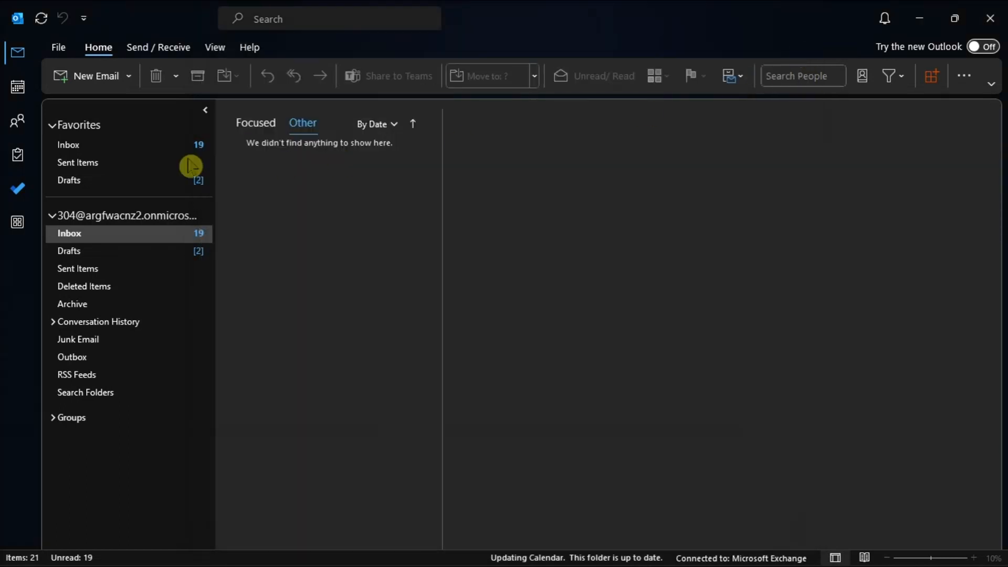
- View the holidays in the desktop calendar, then reach Add calendar in Outlook on the web
click(18, 87)
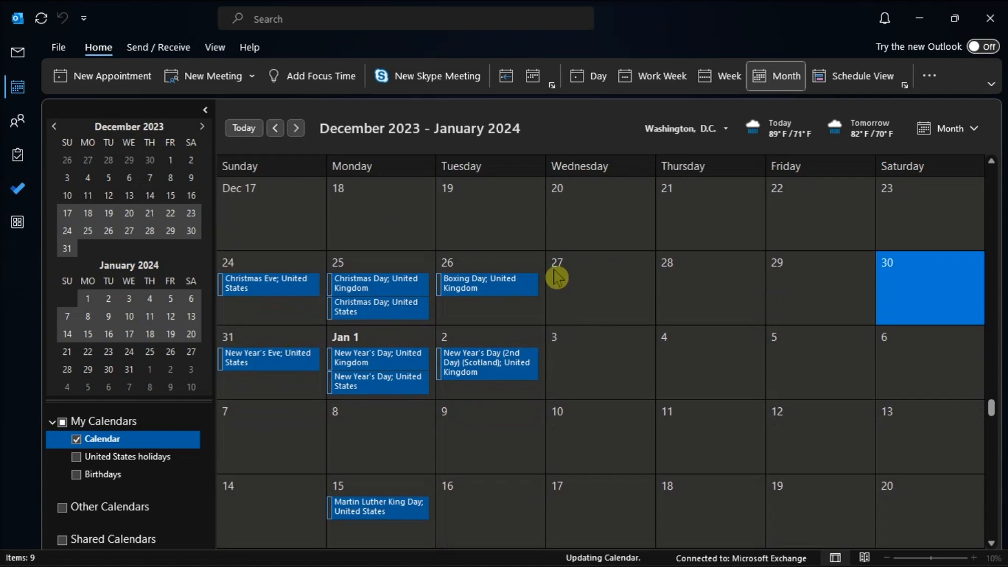
mouse_move(836, 371)
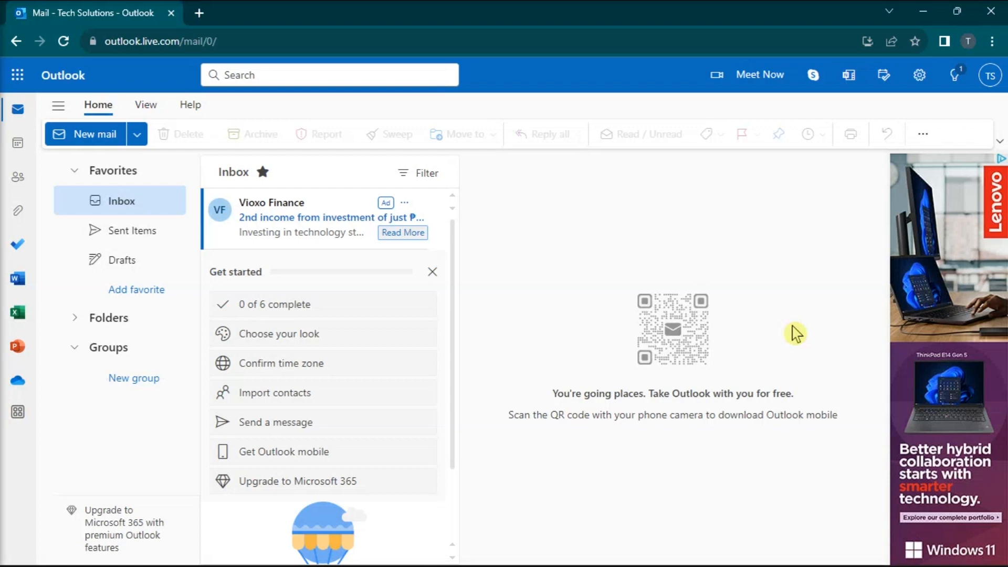
click(18, 143)
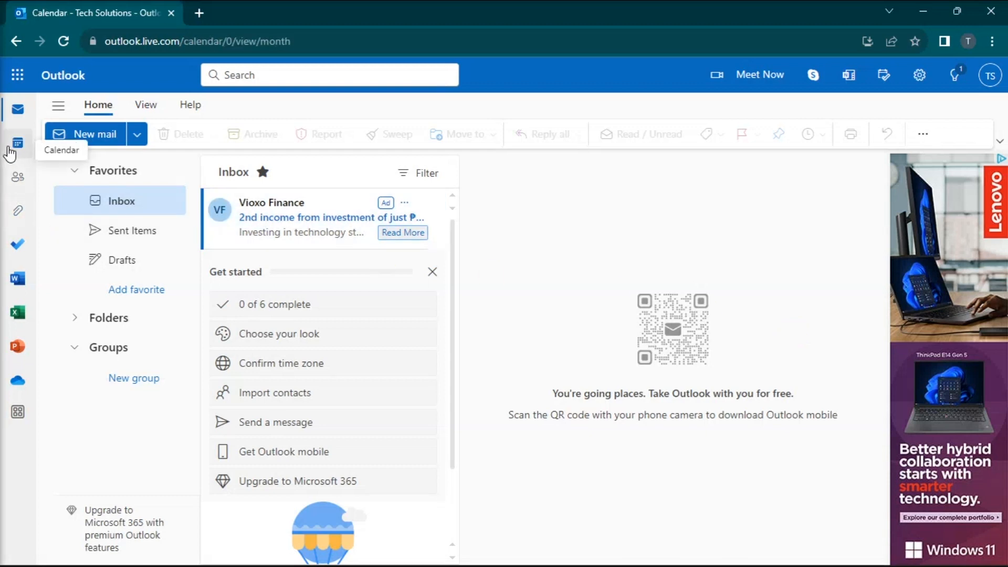
click(18, 143)
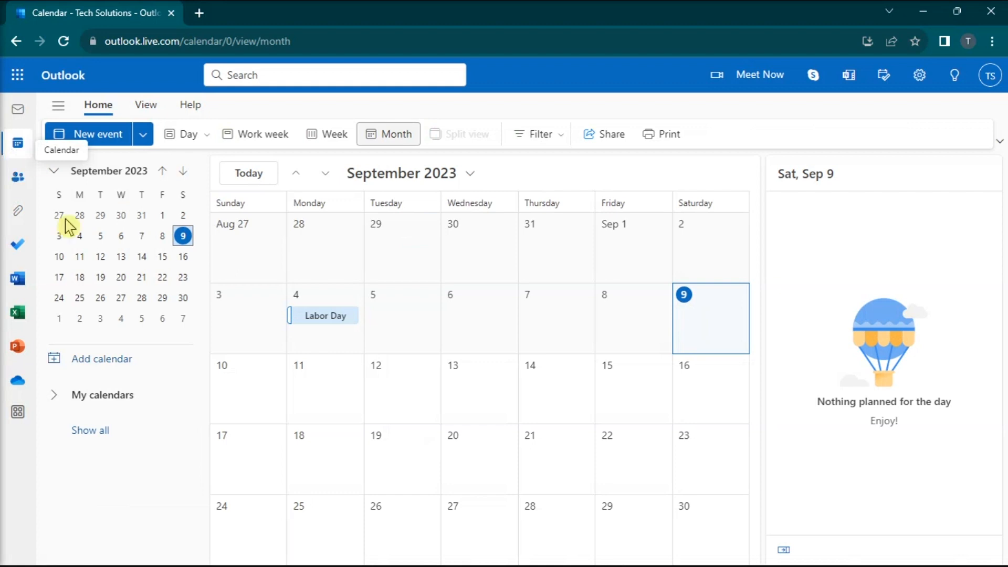
click(101, 359)
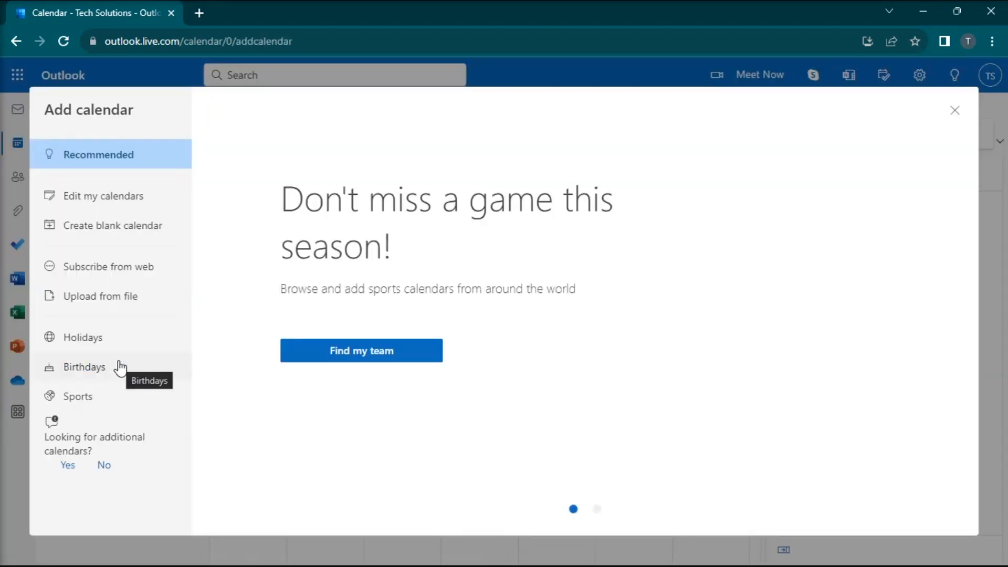
- Add the United Kingdom holiday calendar from the Holidays list in Outlook on the web
click(82, 337)
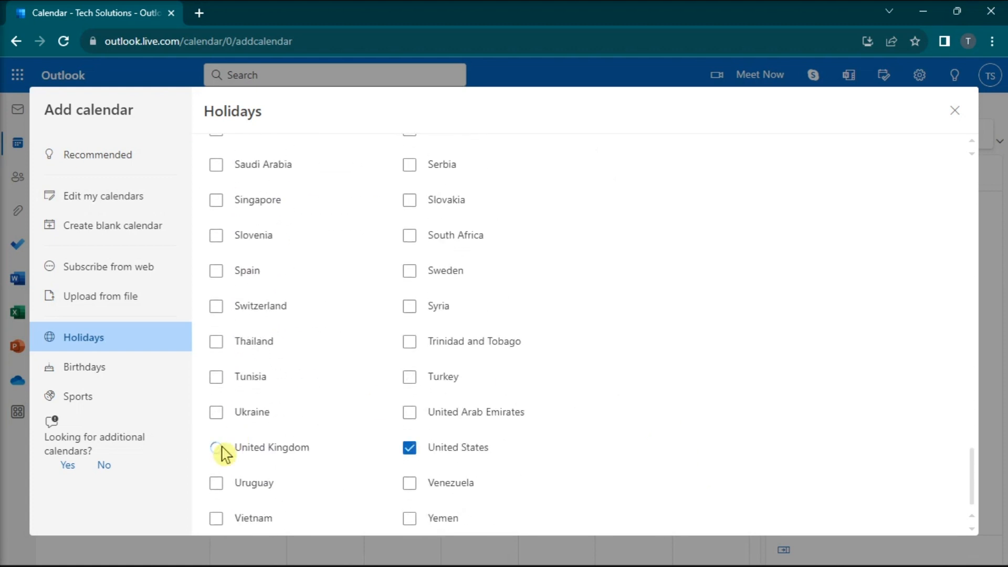
click(217, 448)
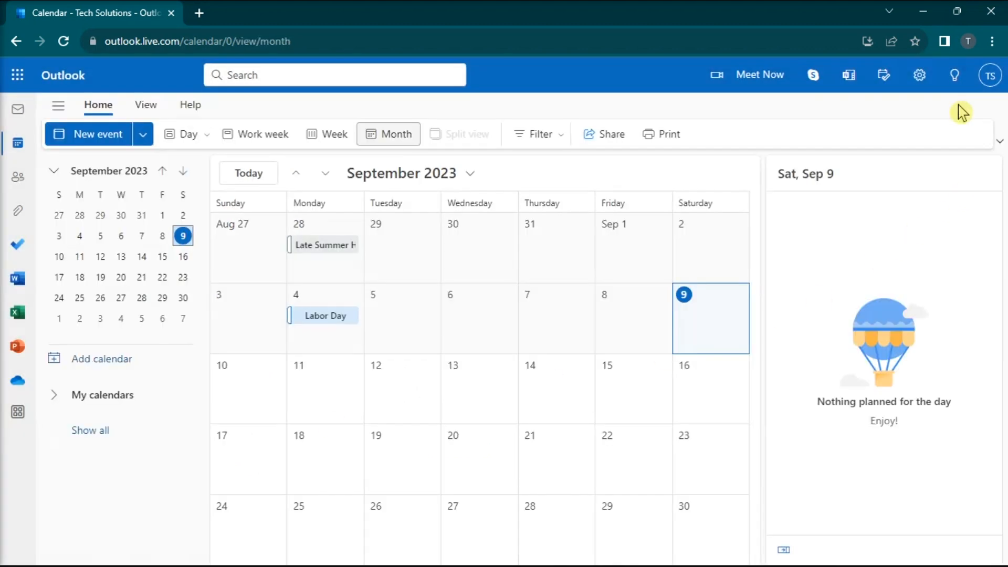
mouse_move(247, 284)
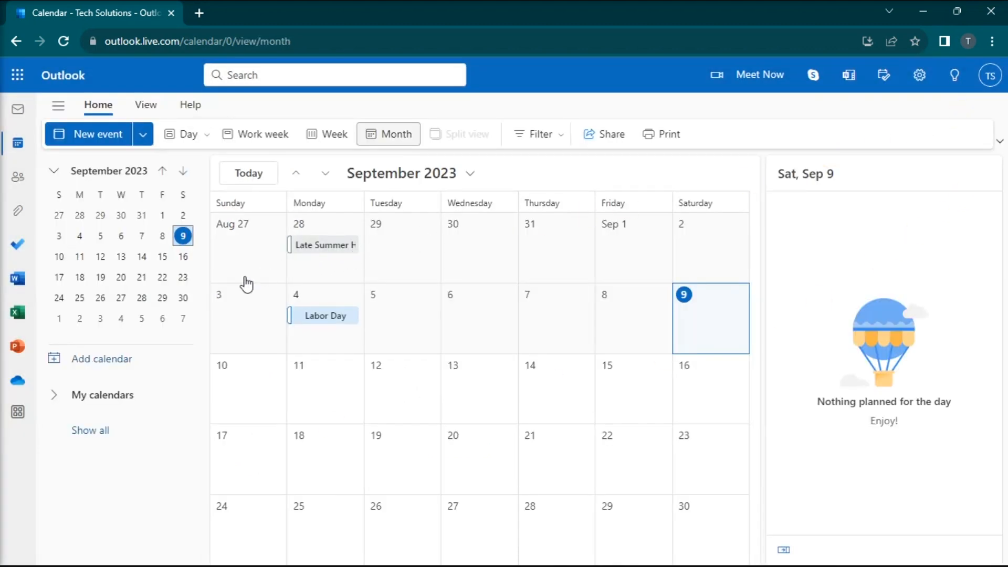
- Jump to December 2023 to see Boxing Day and the other holidays listed
click(102, 394)
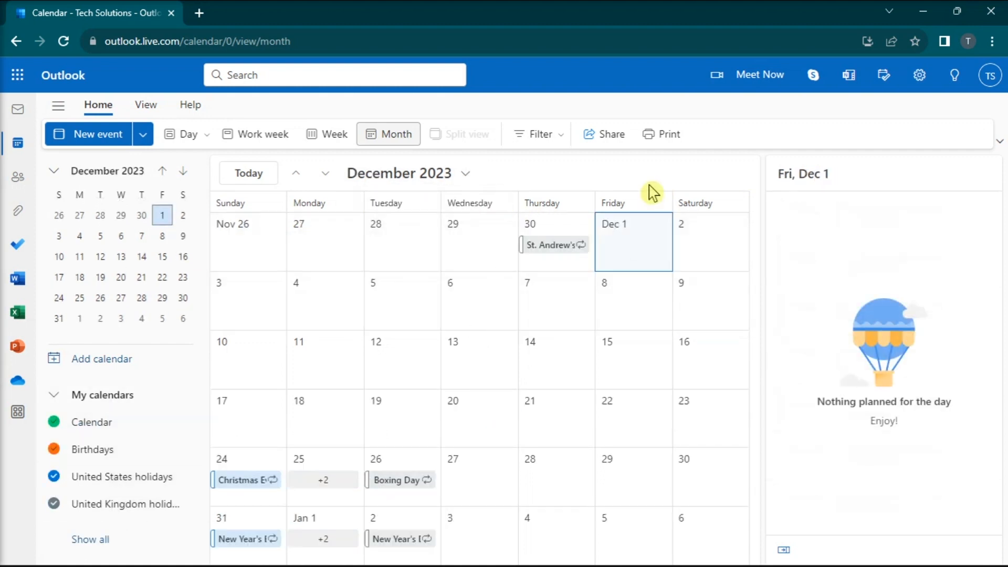
mouse_move(700, 479)
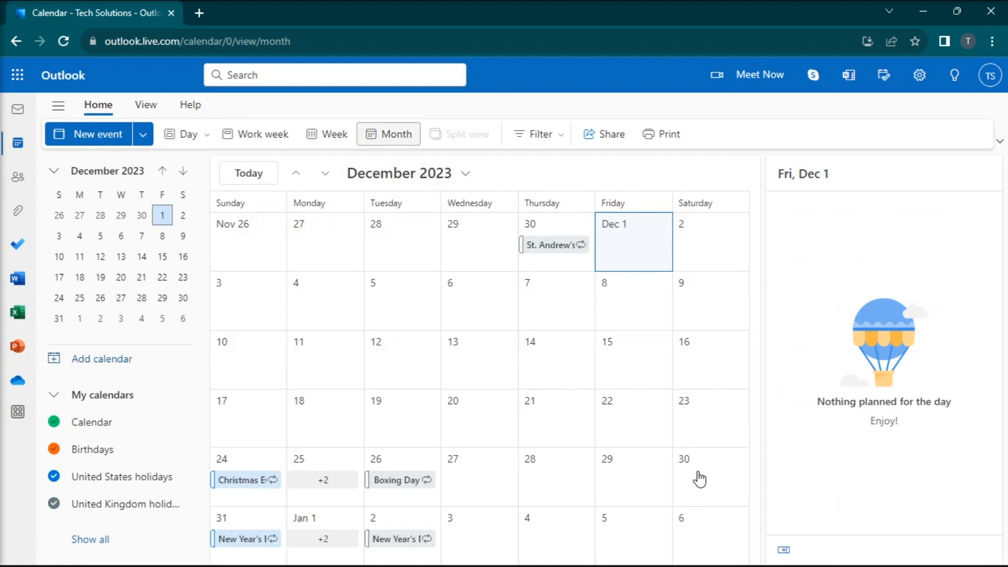